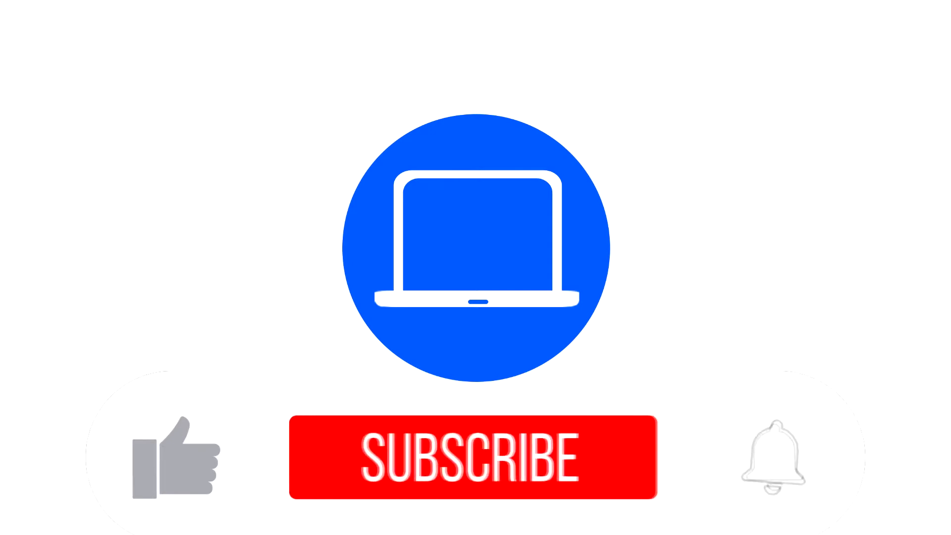
Let the intro animation play through to the subscribed, liked and notifications-on graphic.
left_click(475, 464)
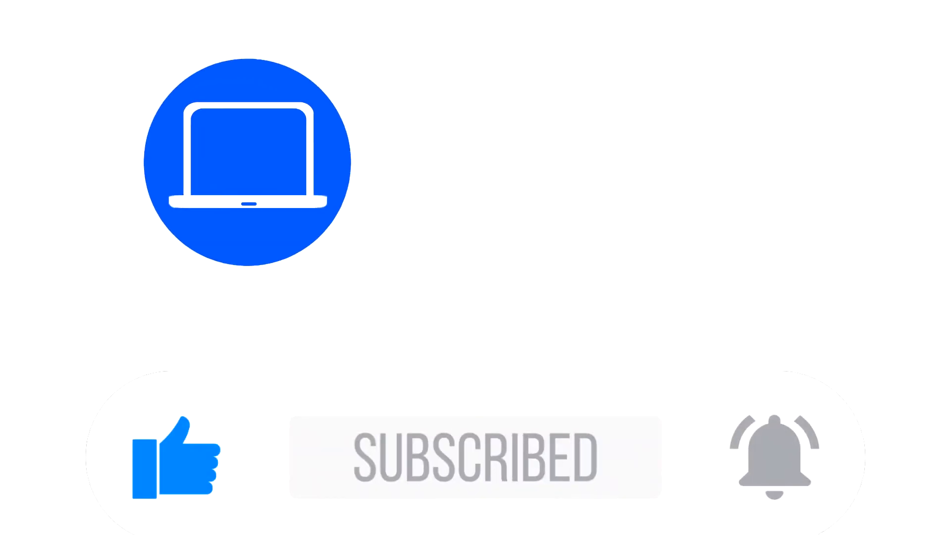